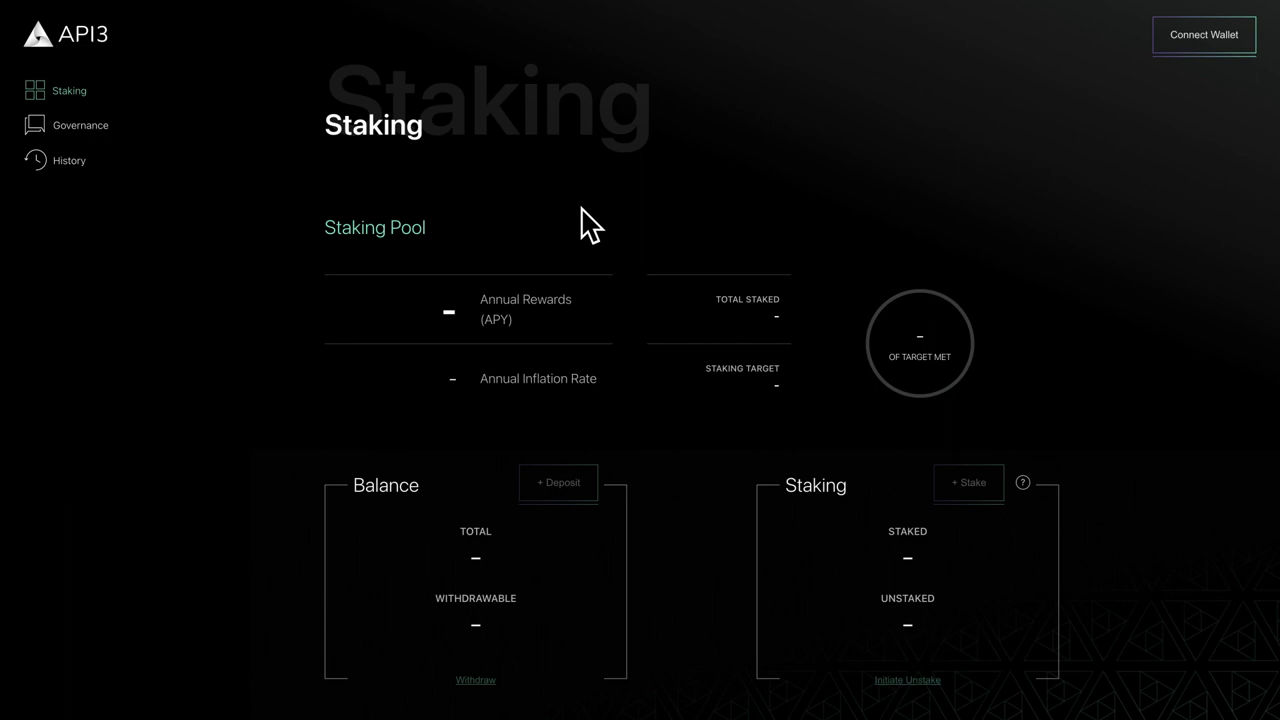
{"action": "mouse_move", "coordinate": [230, 144]}
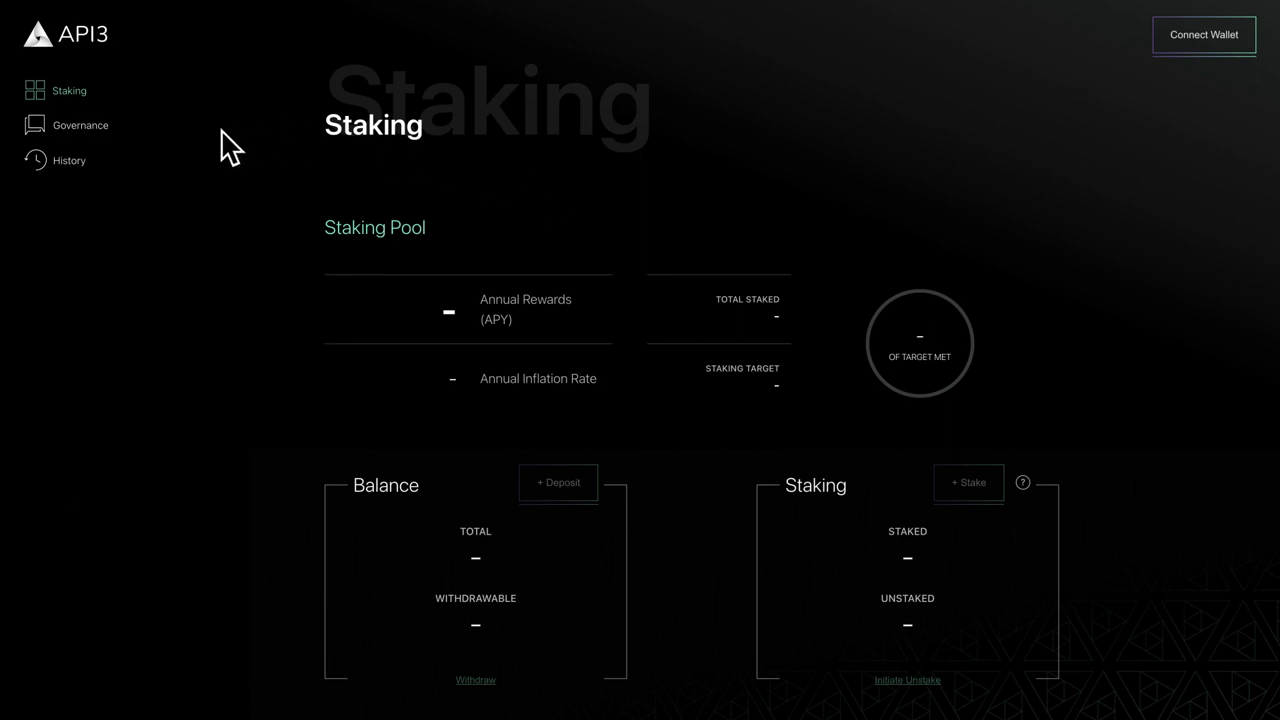
{"action": "mouse_move", "coordinate": [140, 144]}
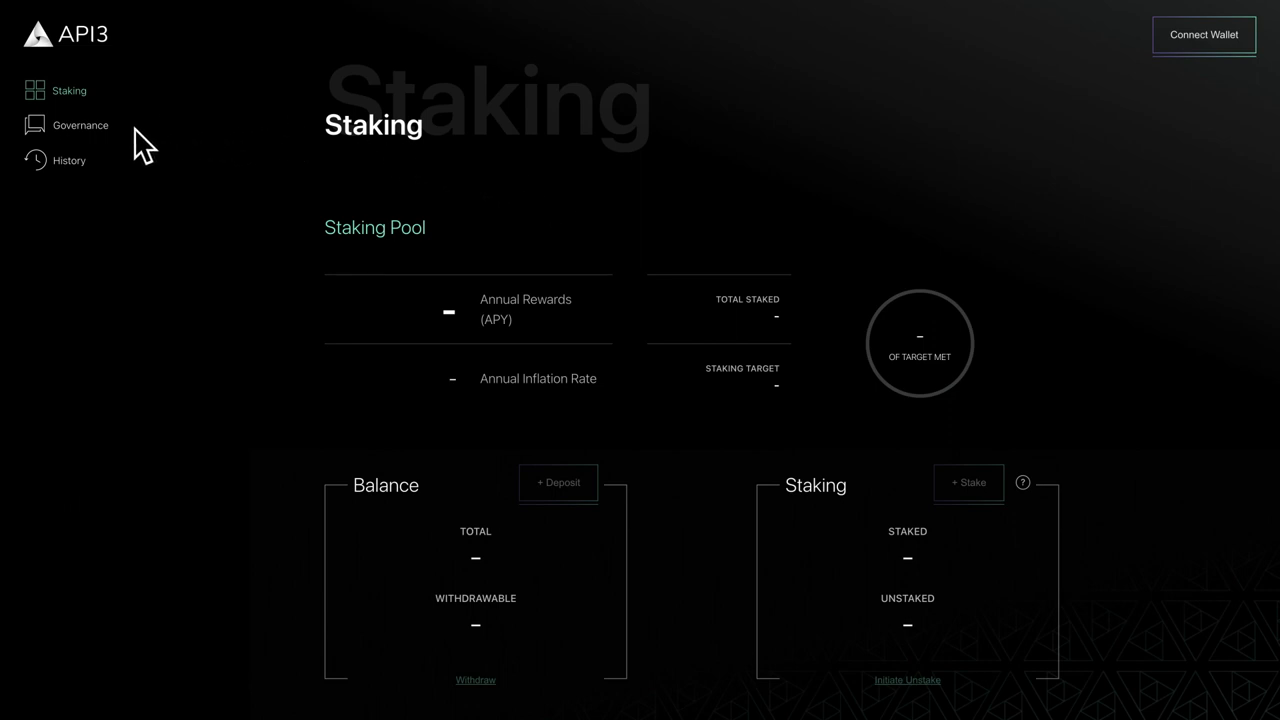
{"action": "mouse_move", "coordinate": [148, 184]}
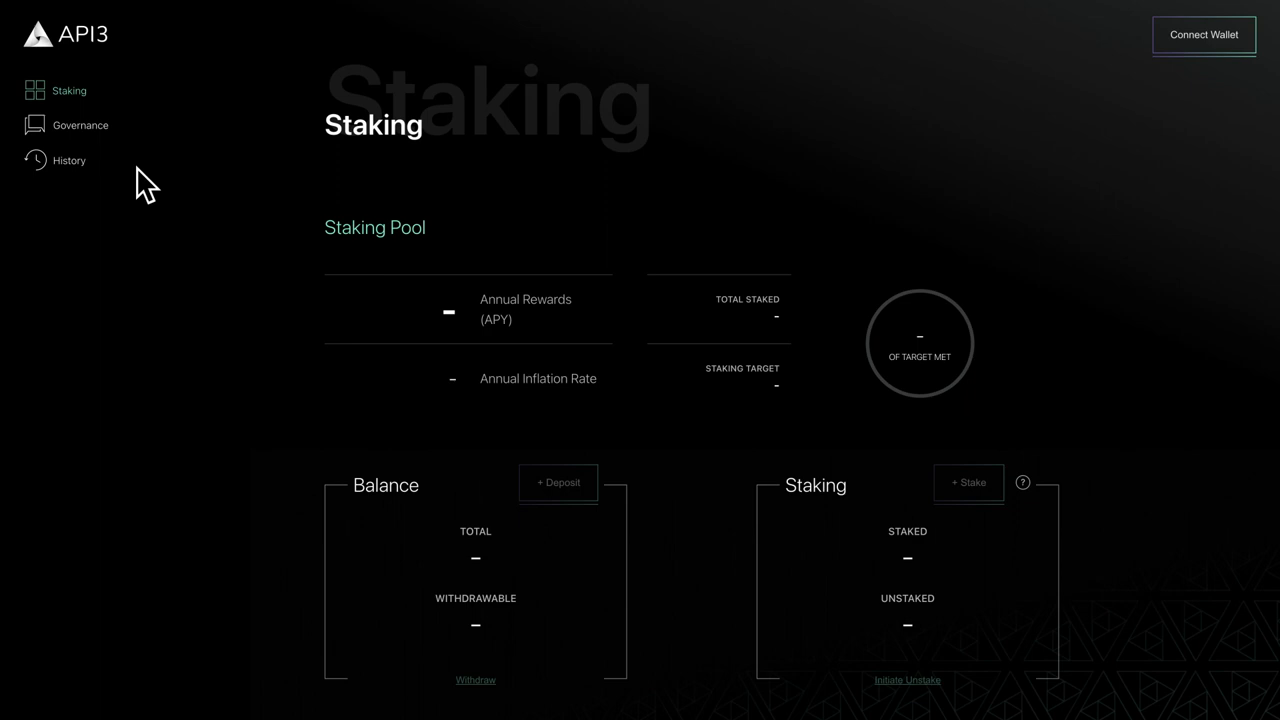
{"action": "mouse_move", "coordinate": [196, 168]}
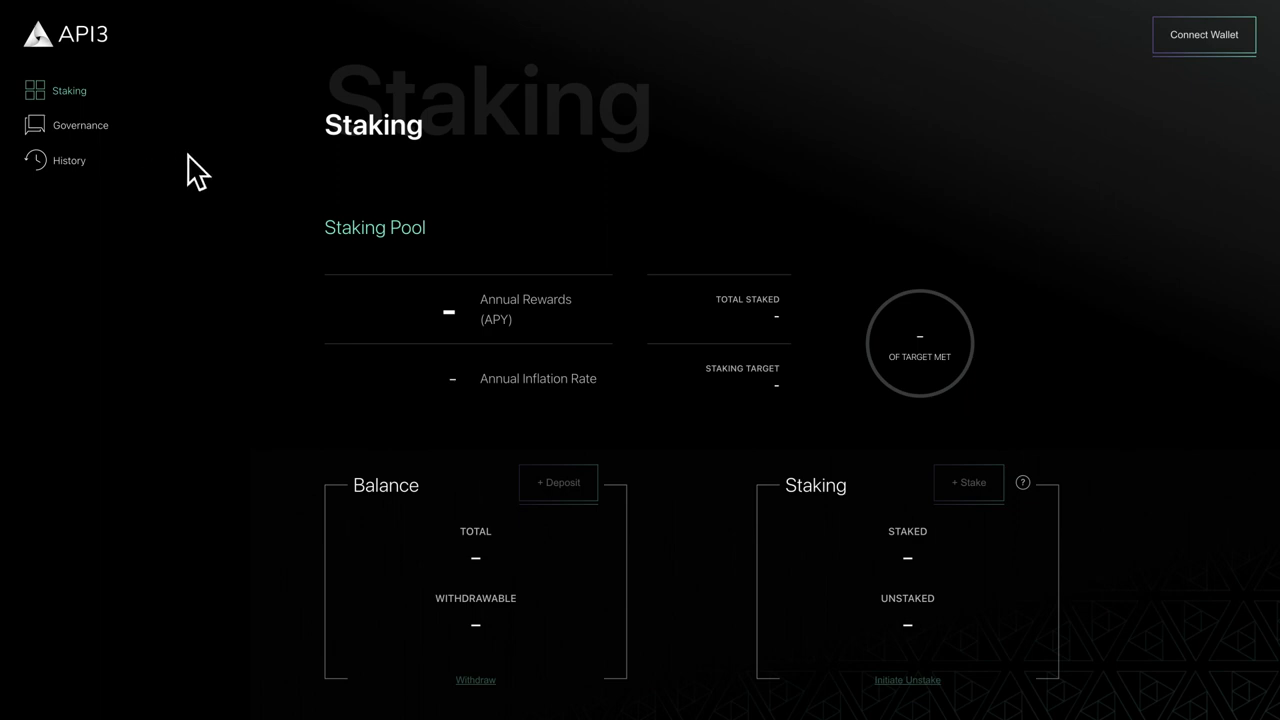
{"action": "mouse_move", "coordinate": [796, 224]}
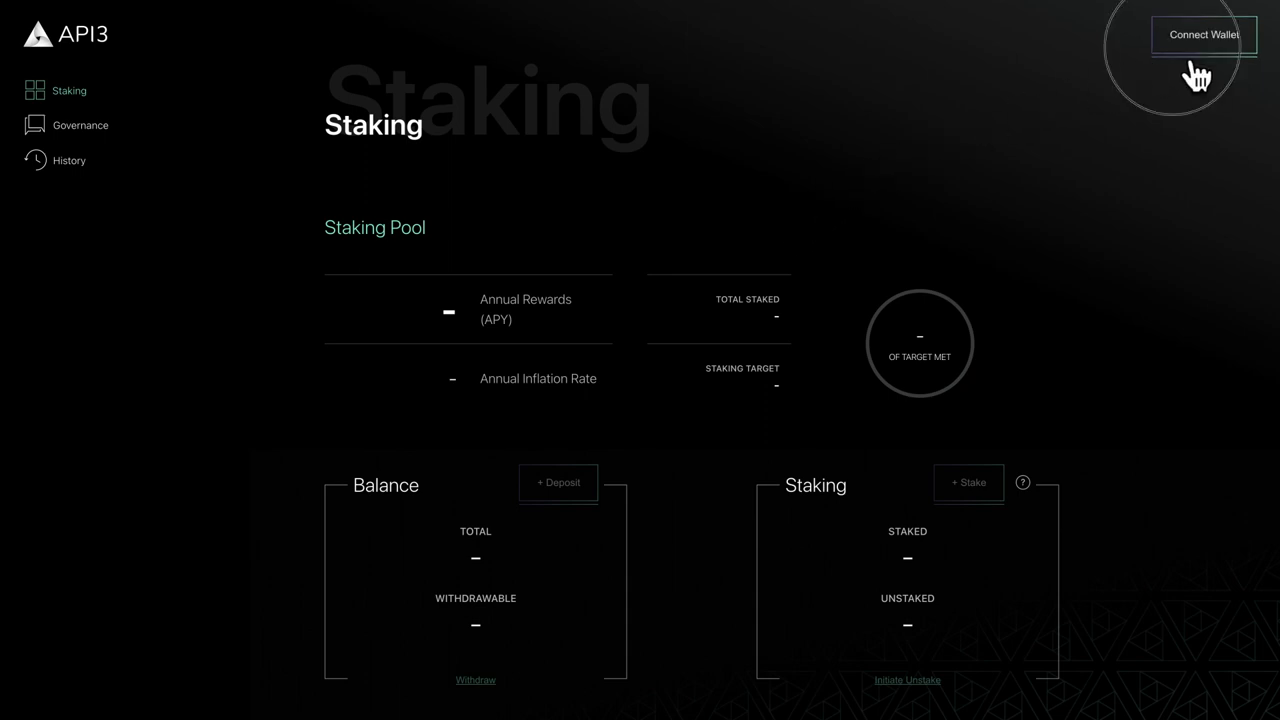
Step: Connect the MetaMask wallet so the staking pool figures and zero balances load
{"action": "left_click", "coordinate": [1204, 34]}
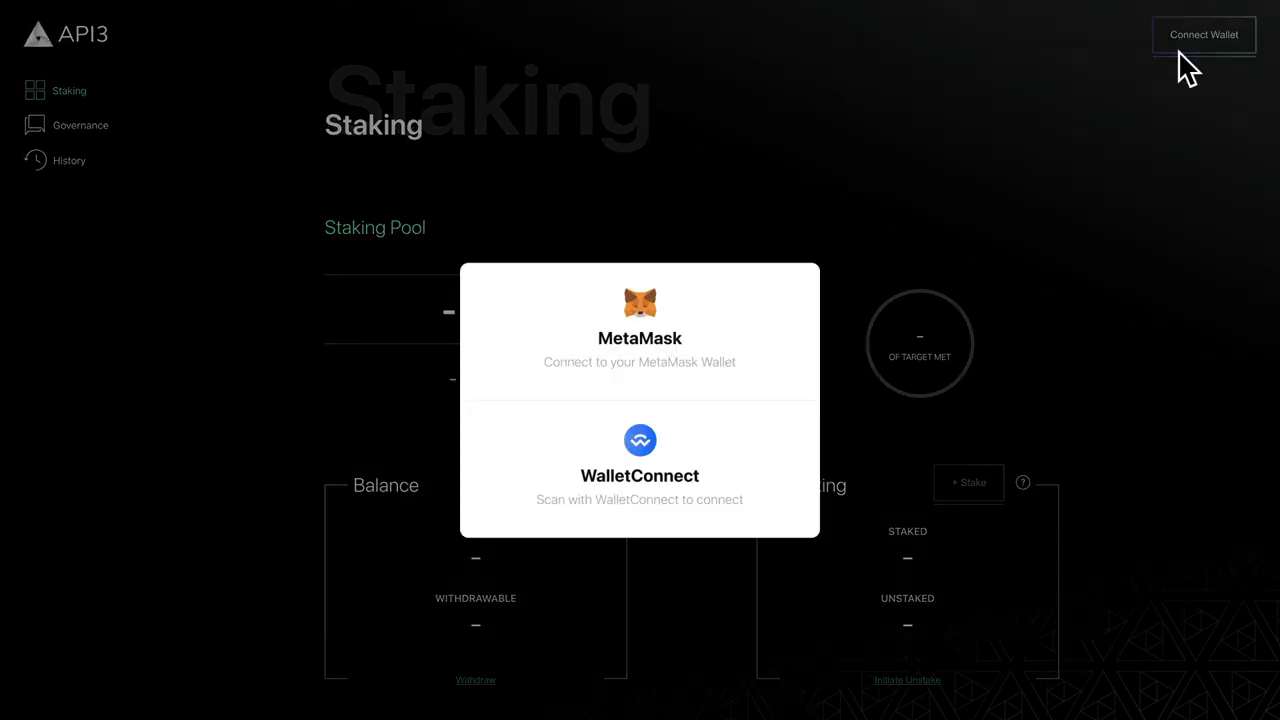
{"action": "mouse_move", "coordinate": [810, 316]}
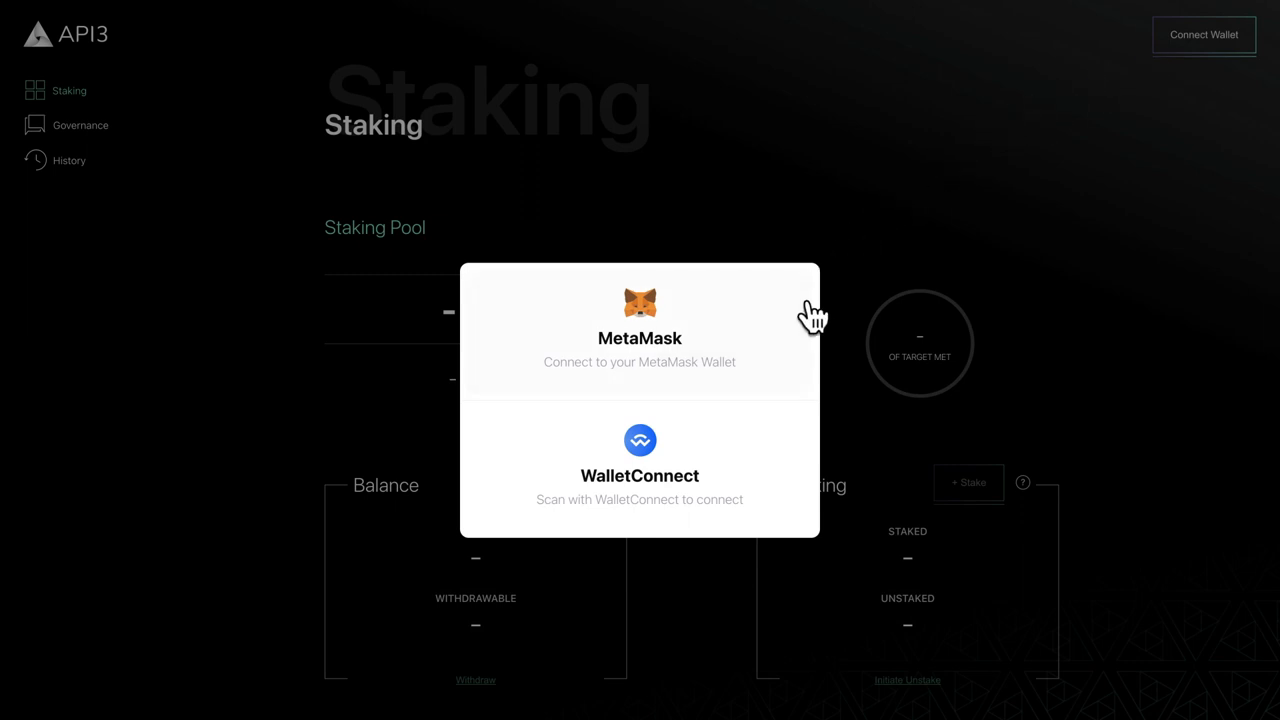
{"action": "left_click", "coordinate": [640, 330]}
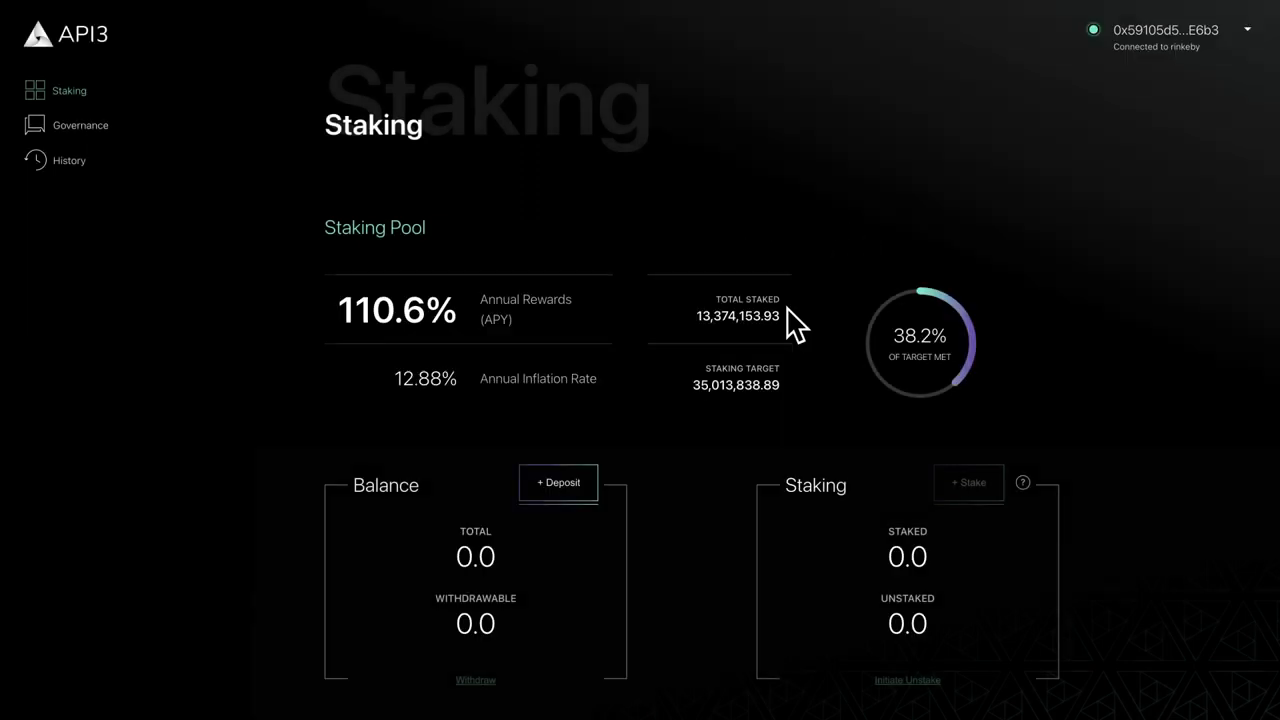
{"action": "mouse_move", "coordinate": [836, 336]}
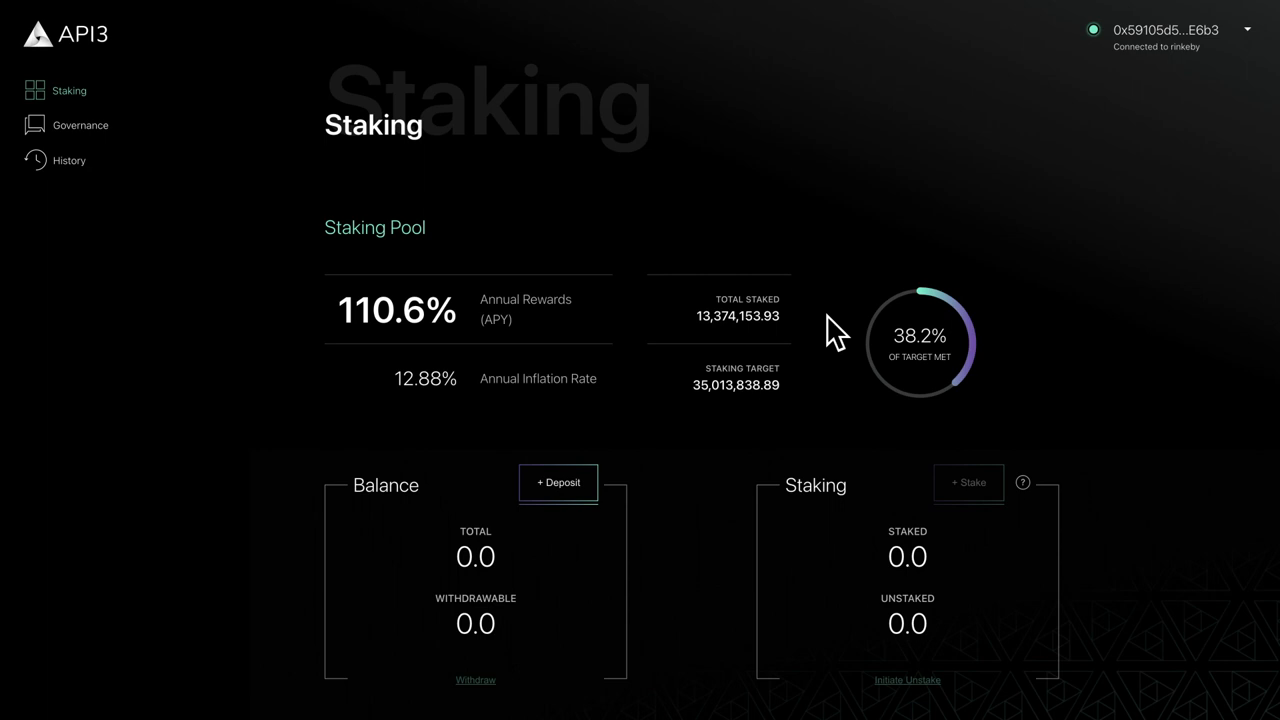
{"action": "mouse_move", "coordinate": [760, 324]}
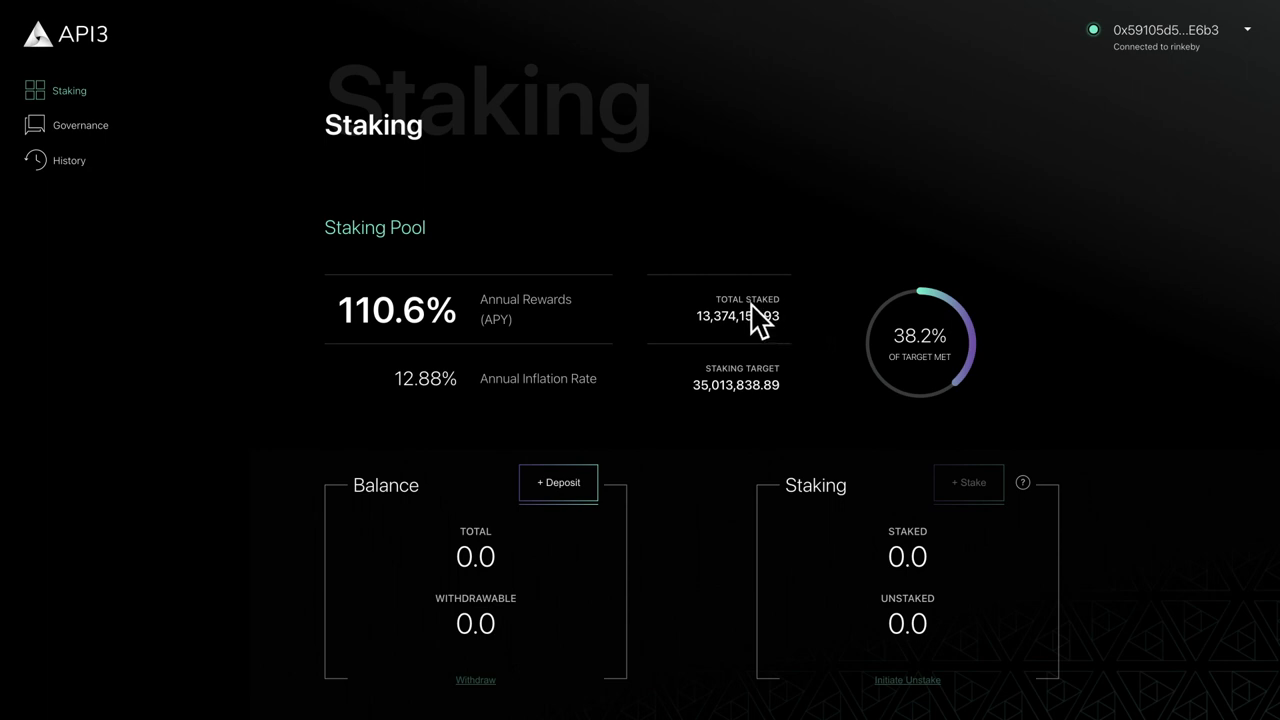
{"action": "mouse_move", "coordinate": [604, 340]}
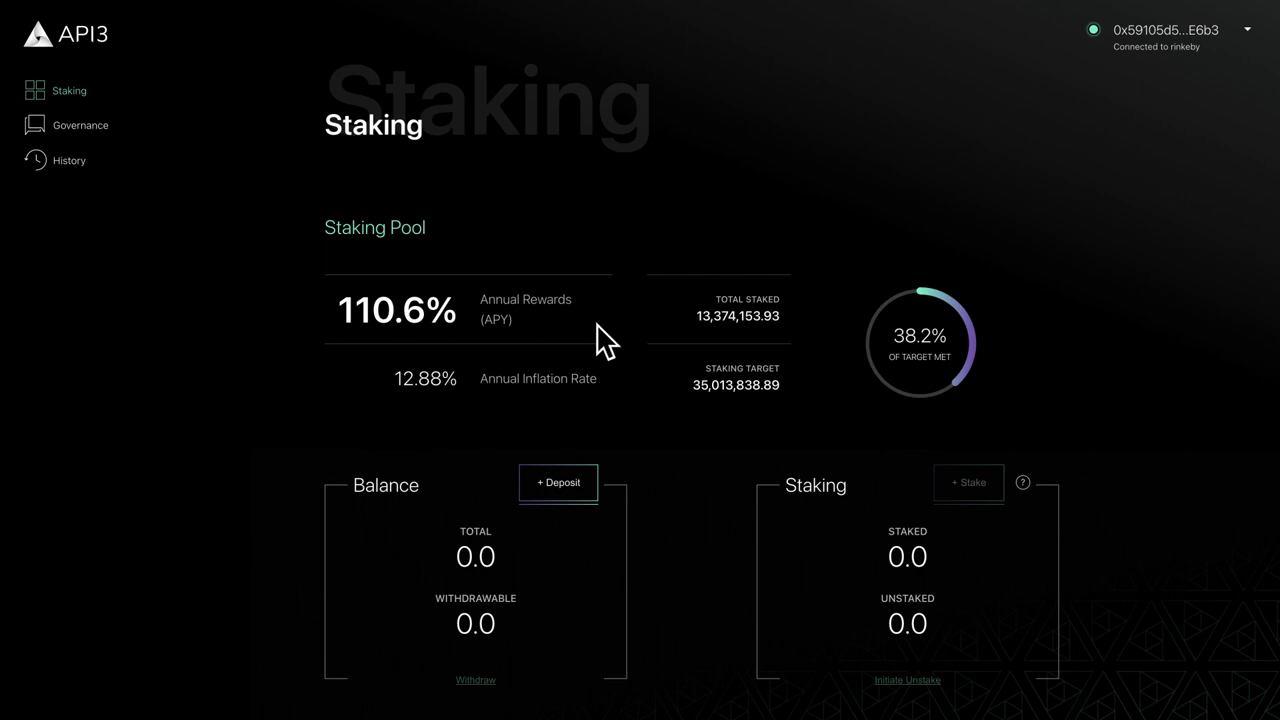
{"action": "mouse_move", "coordinate": [620, 364]}
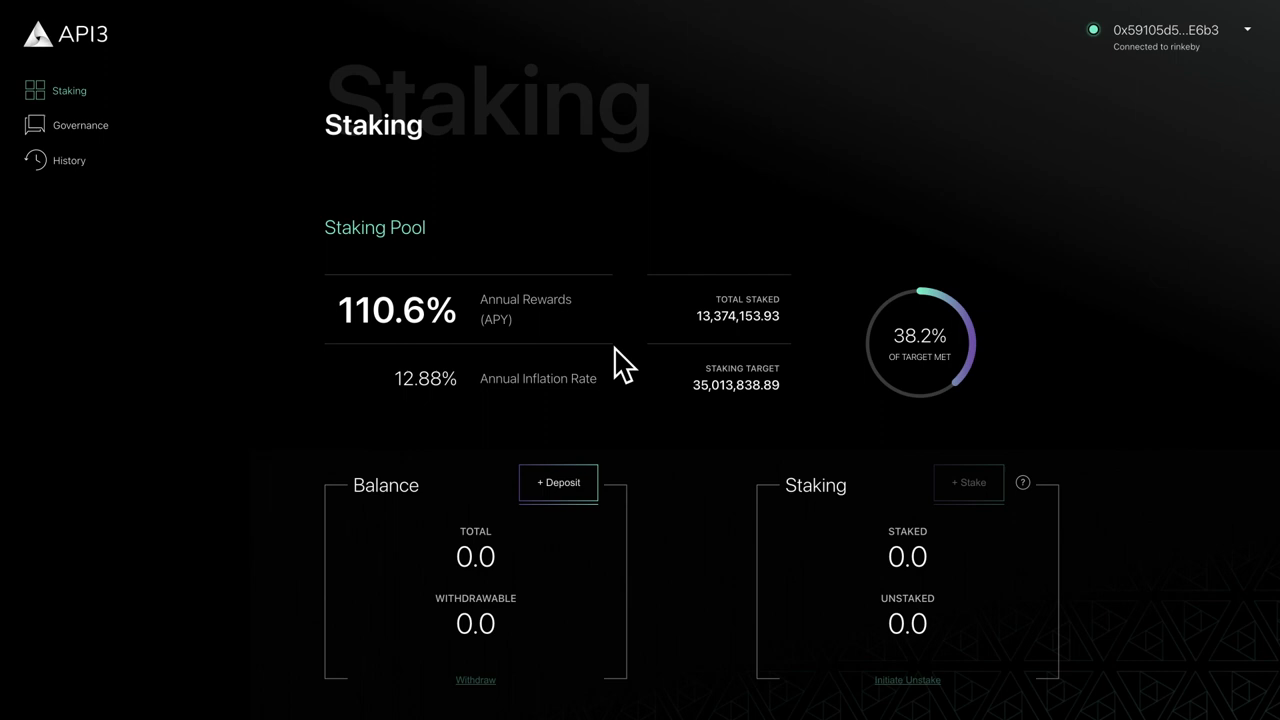
{"action": "mouse_move", "coordinate": [620, 404]}
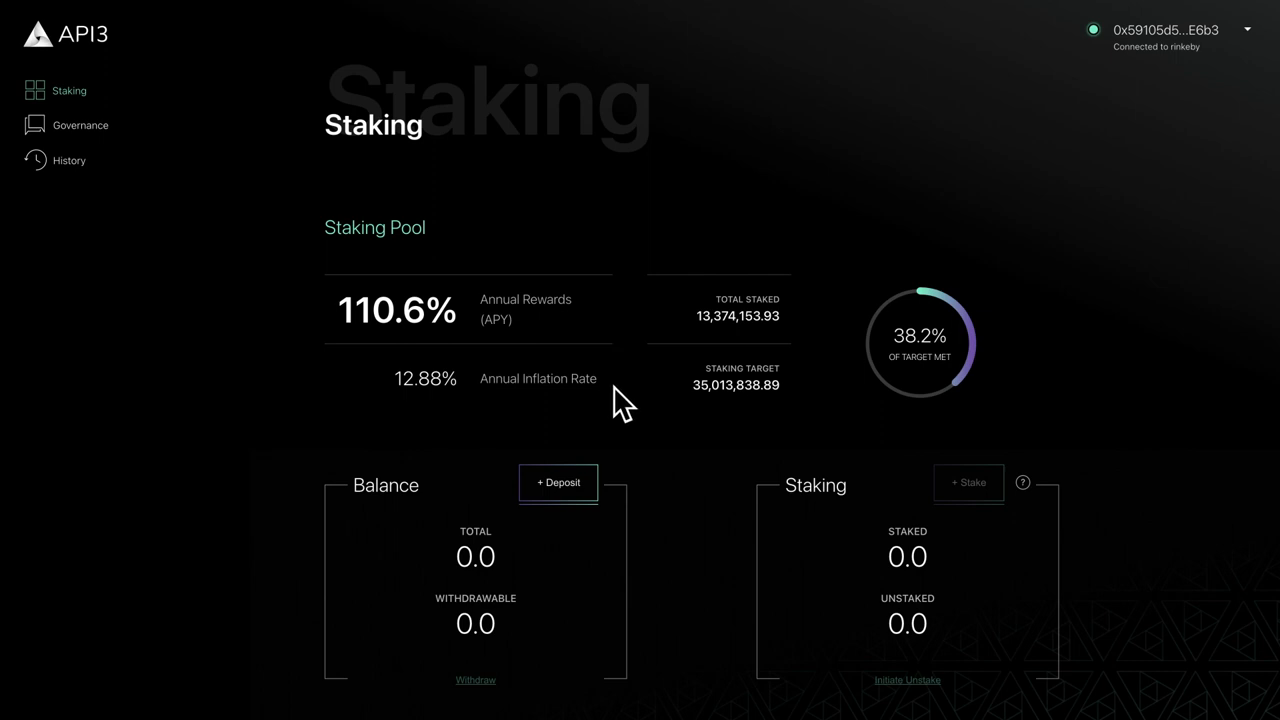
{"action": "mouse_move", "coordinate": [892, 388]}
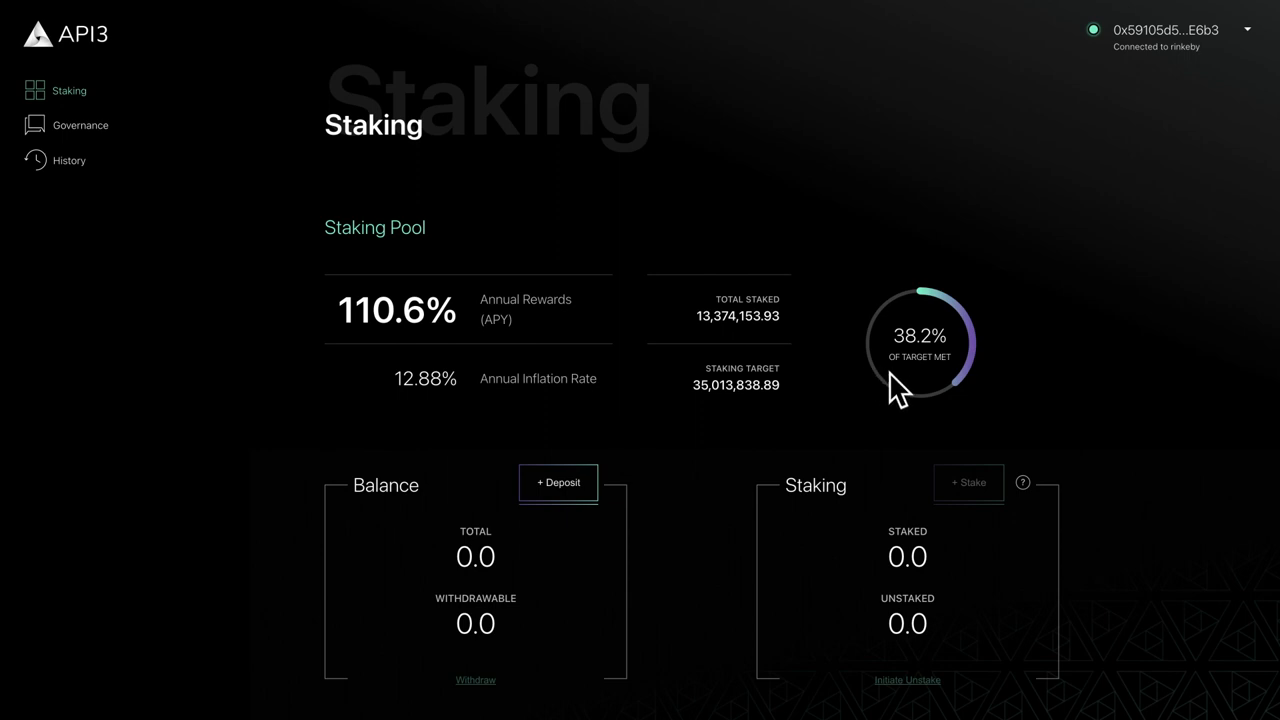
{"action": "mouse_move", "coordinate": [842, 352]}
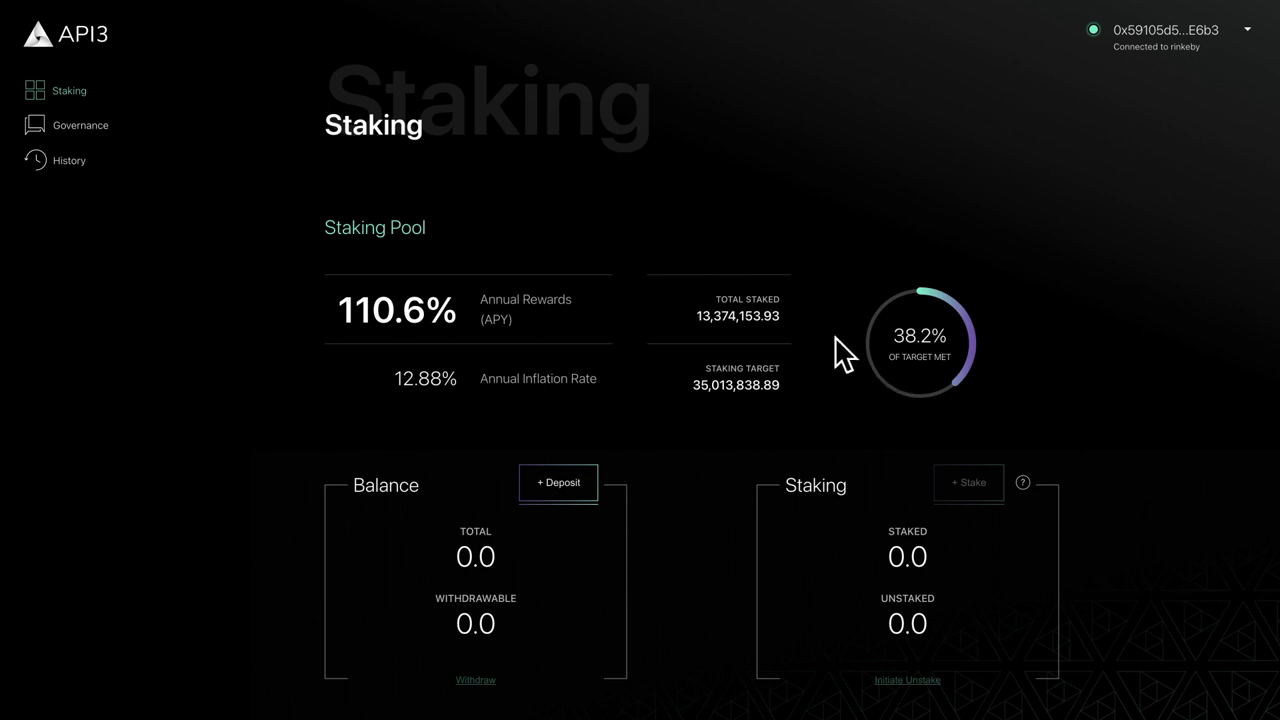
{"action": "mouse_move", "coordinate": [812, 410]}
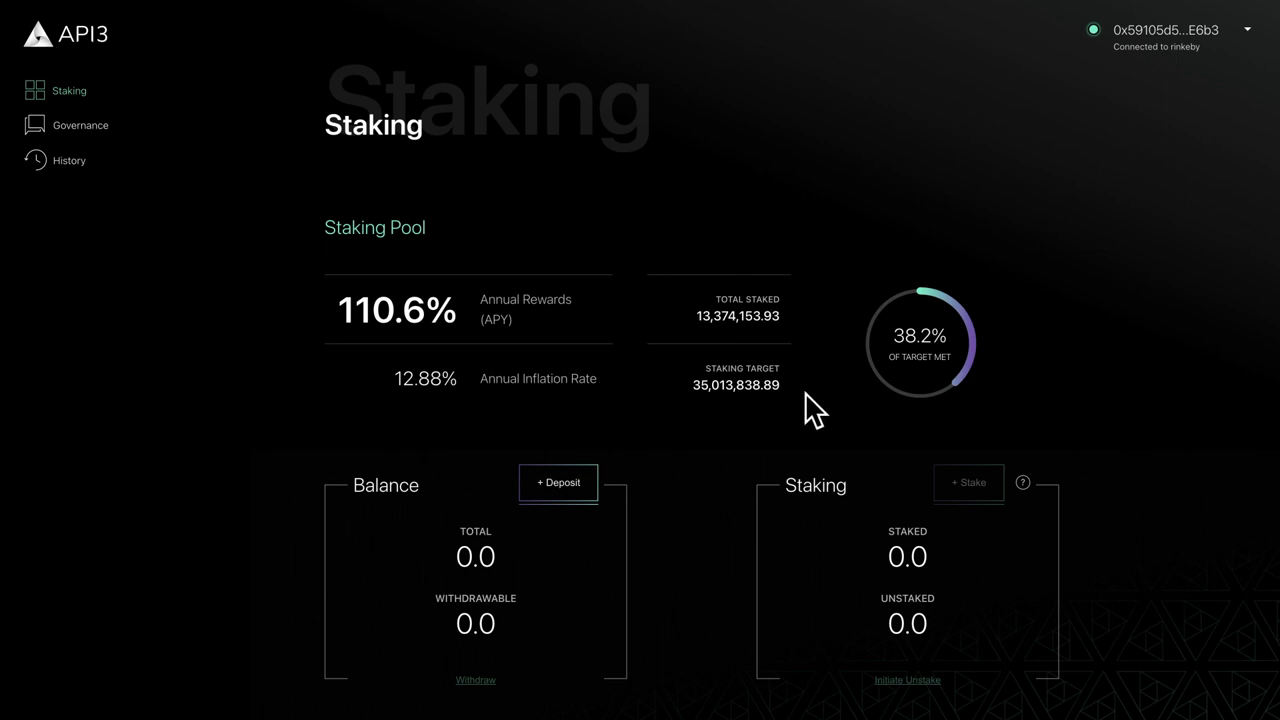
{"action": "mouse_move", "coordinate": [804, 410]}
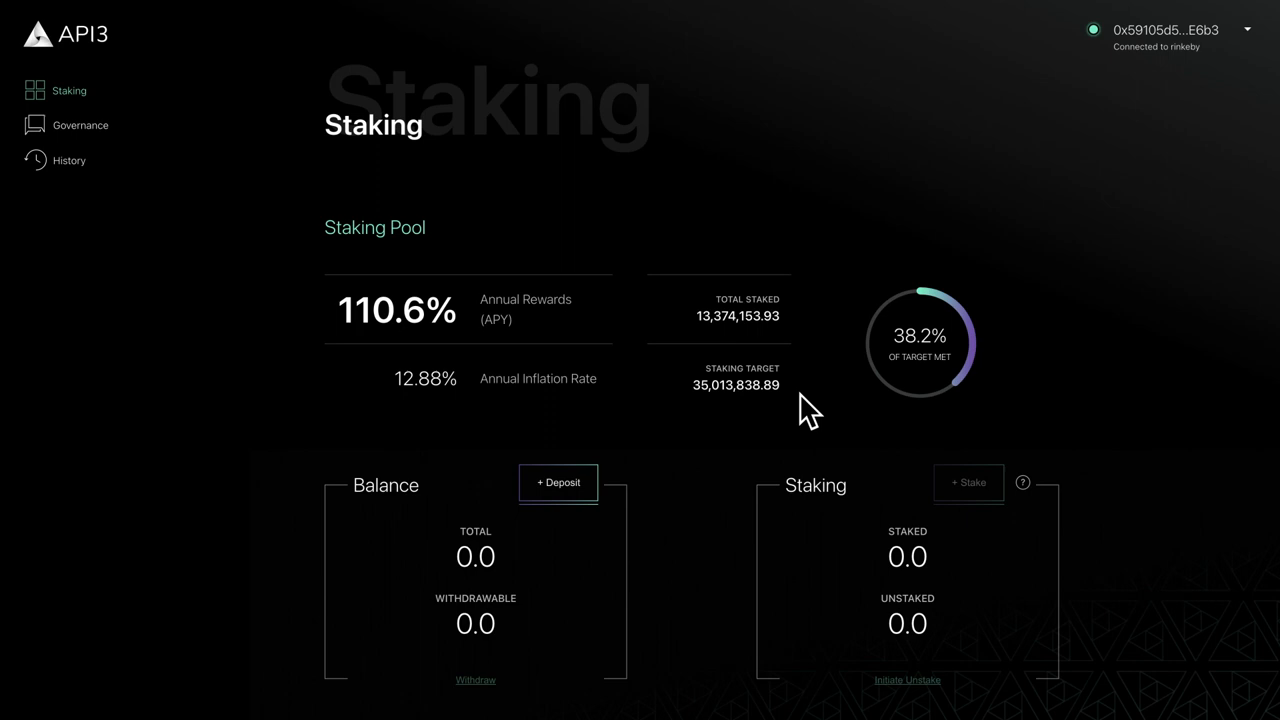
{"action": "mouse_move", "coordinate": [694, 540]}
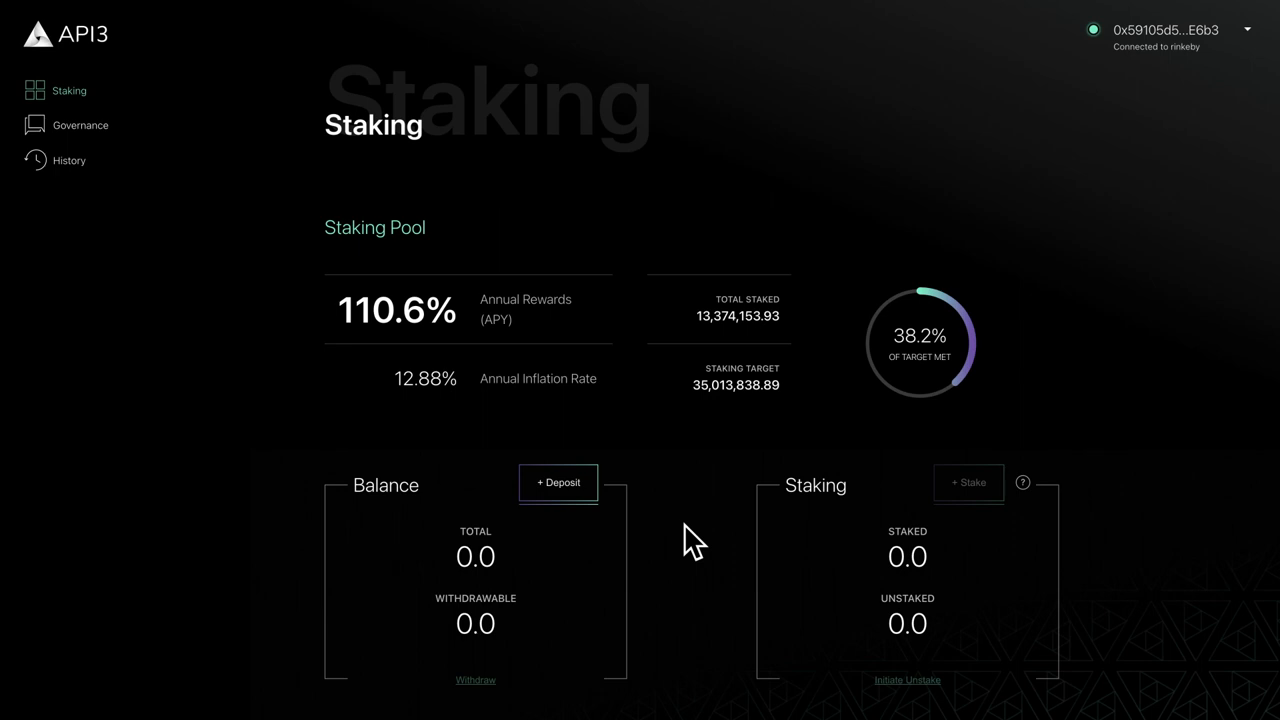
{"action": "mouse_move", "coordinate": [640, 540]}
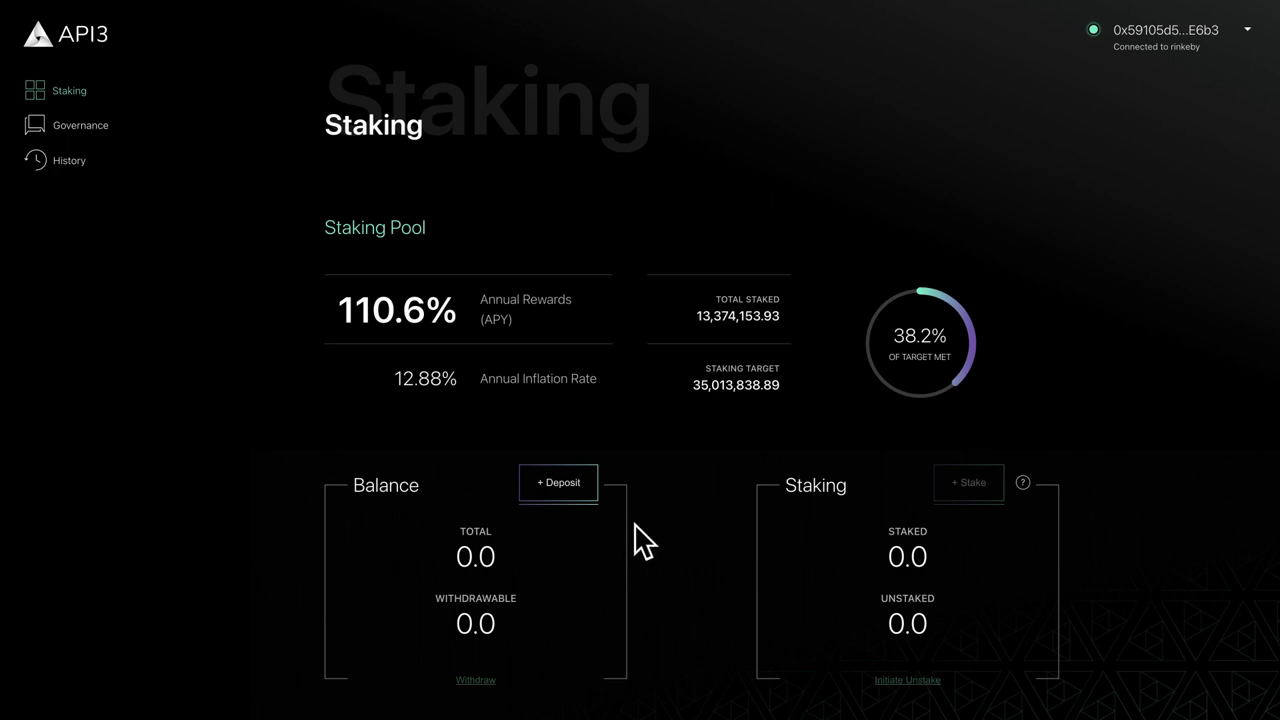
{"action": "mouse_move", "coordinate": [636, 550]}
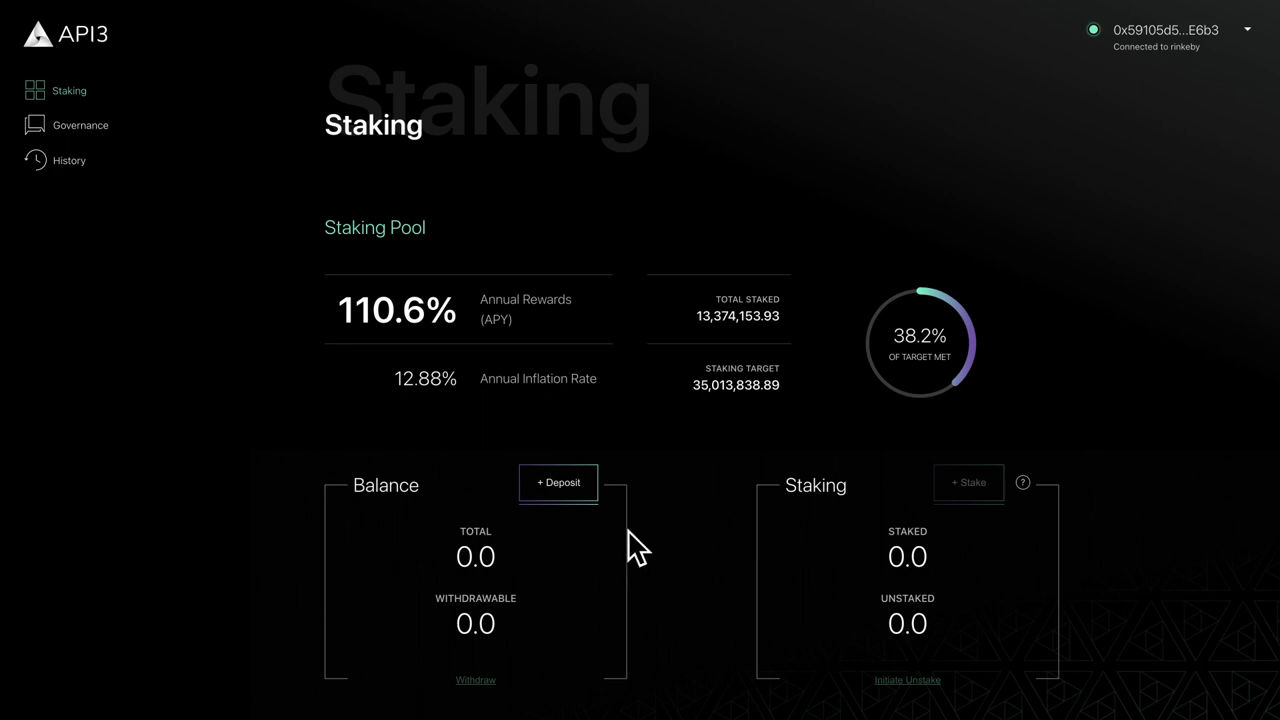
{"action": "mouse_move", "coordinate": [790, 576]}
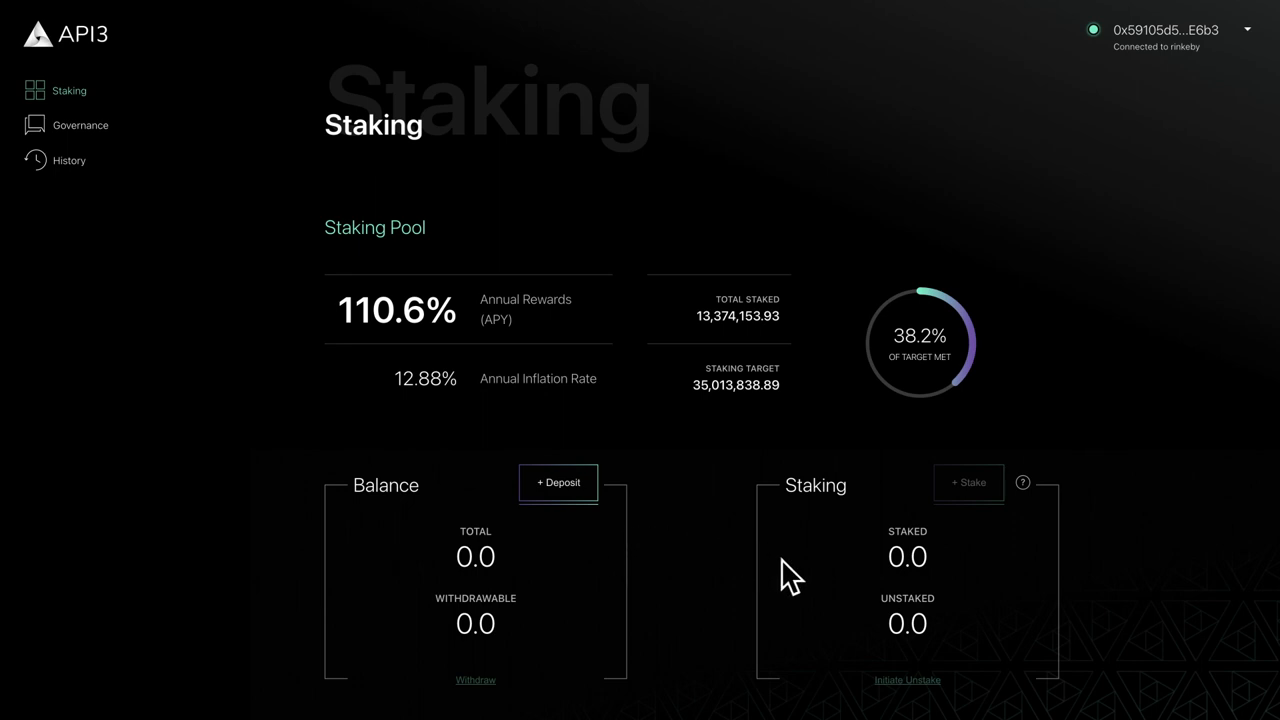
{"action": "mouse_move", "coordinate": [700, 576]}
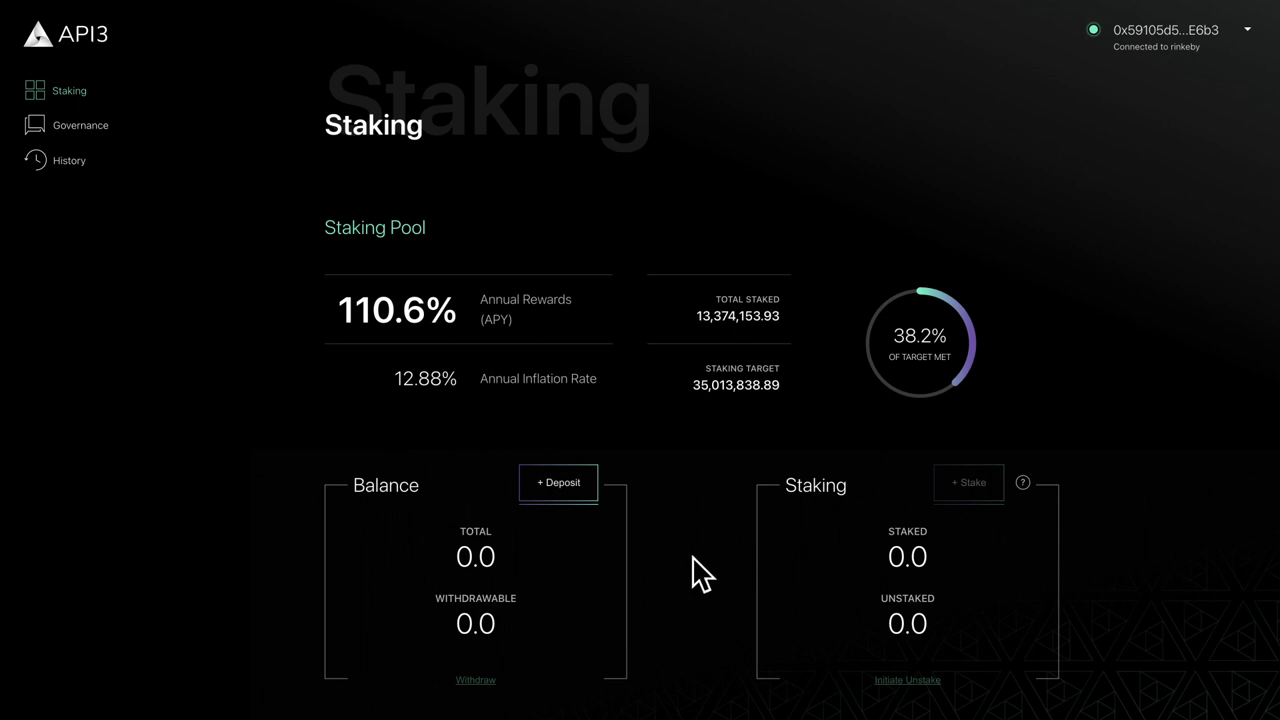